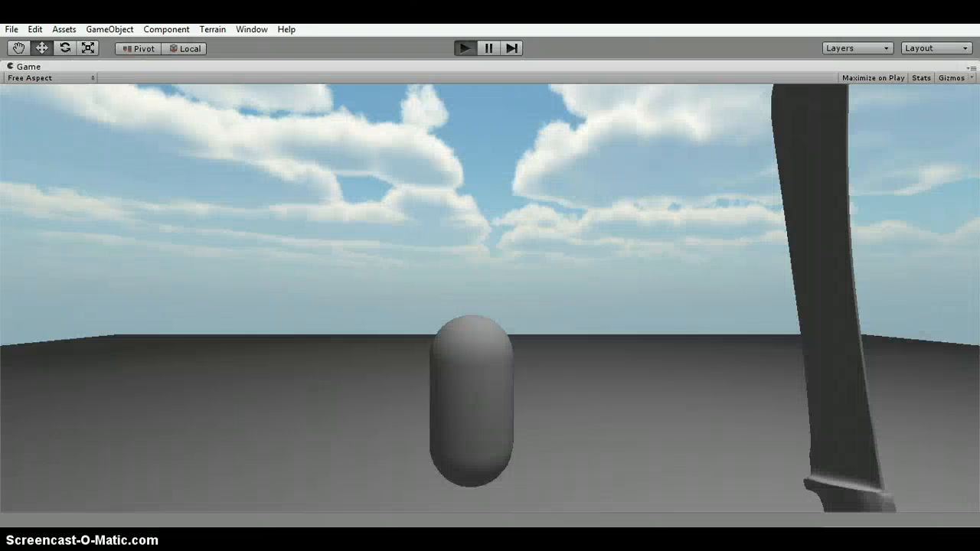
Step: Exit Play mode to get back to the full Unity editor
{"action": "left_click", "coordinate": [464, 48]}
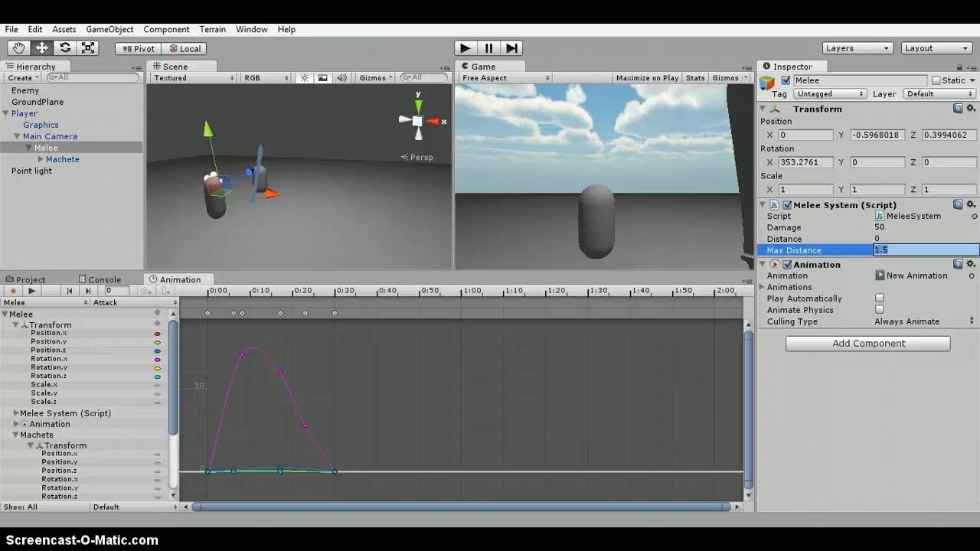
Step: Set the Melee System's Max Distance to 2 and run the game to test the reach
{"action": "type", "text": "2"}
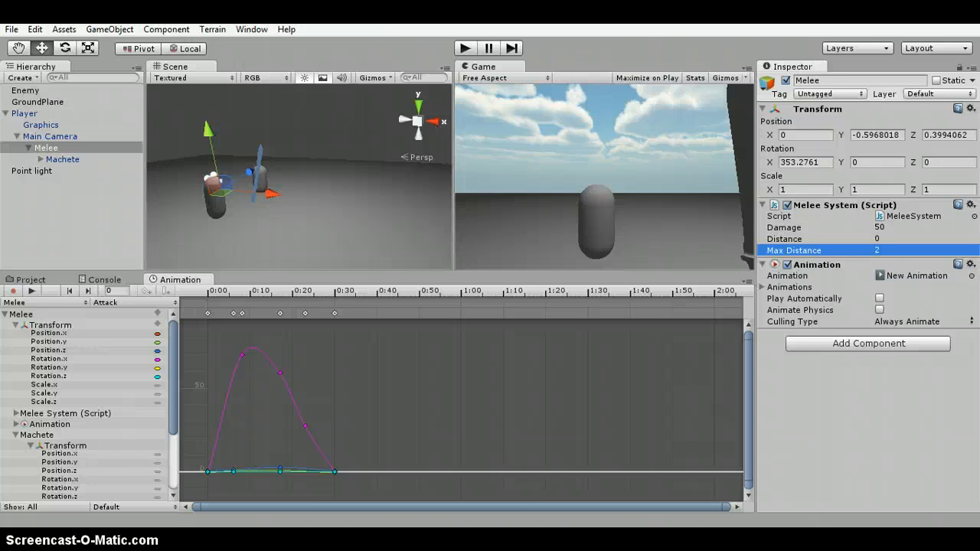
{"action": "left_click", "coordinate": [649, 78]}
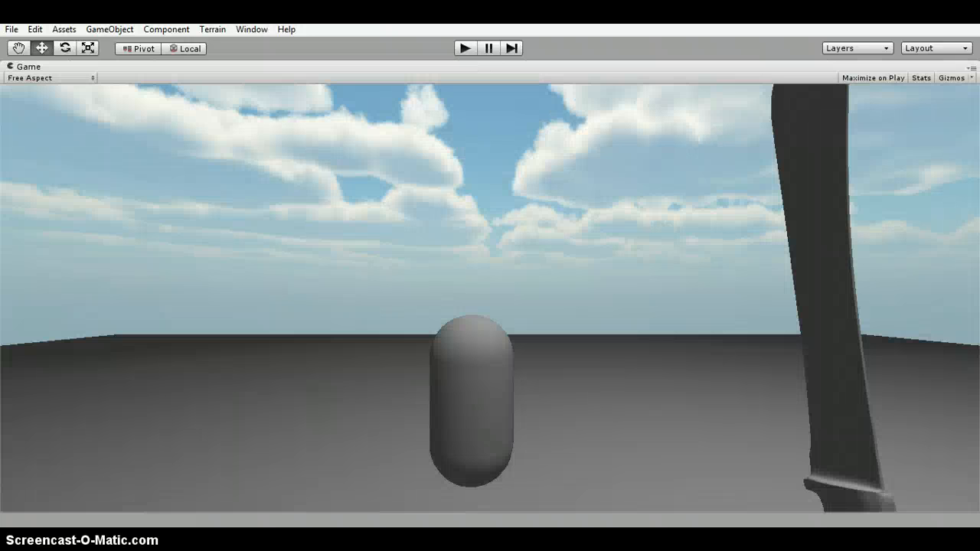
{"action": "left_click", "coordinate": [465, 48]}
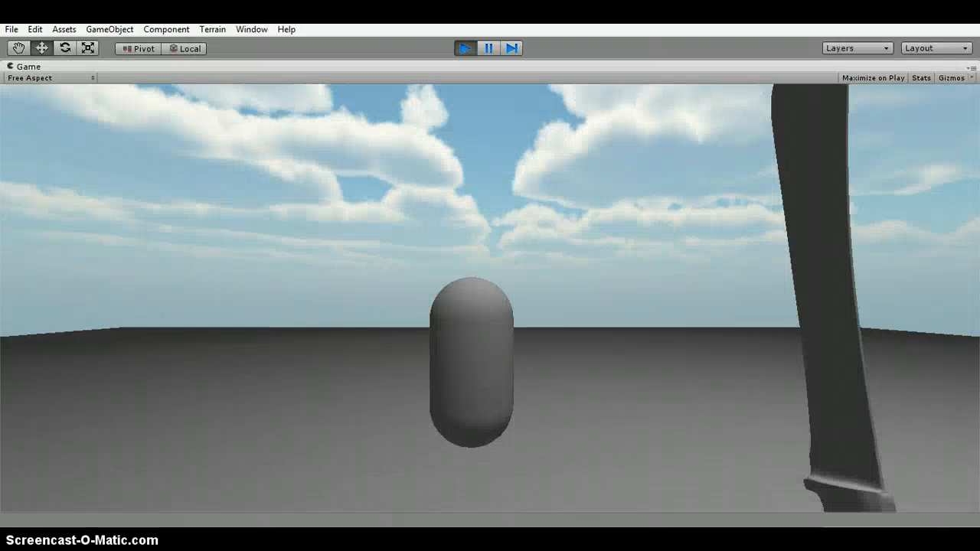